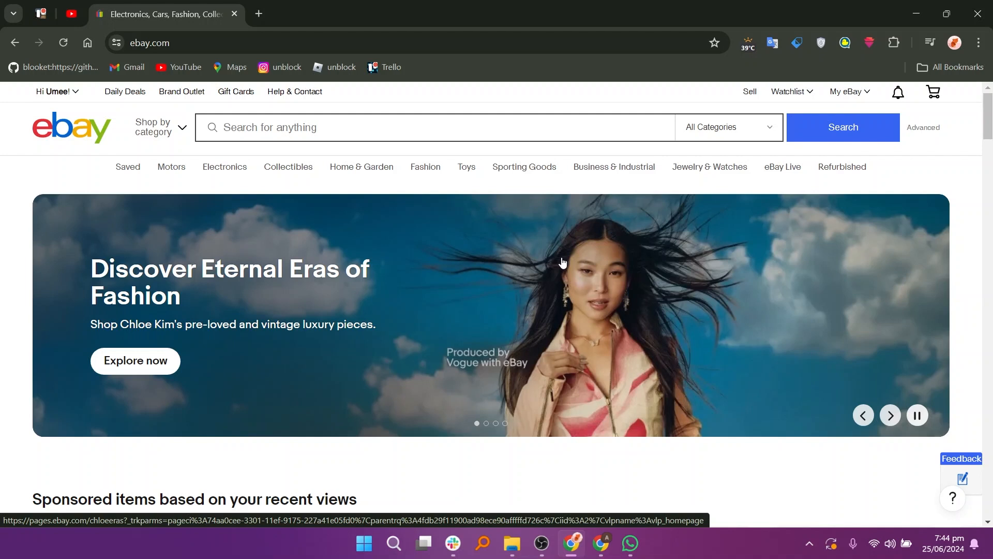
- Open the account menu from the 'Hi' greeting on the eBay home page
left_click(75, 92)
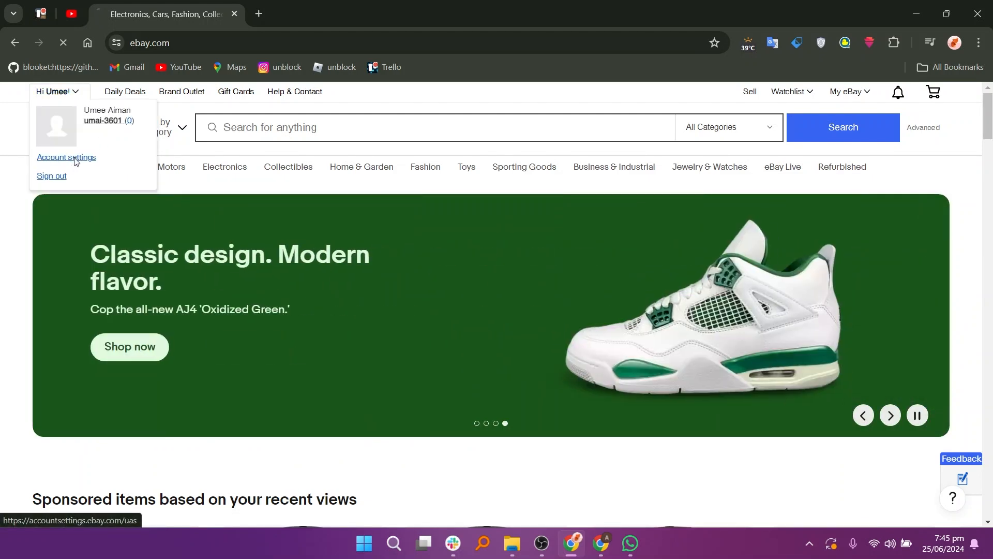
- Choose Account settings, re-sign in with Google, and skip fingerprint/PIN setup
left_click(66, 158)
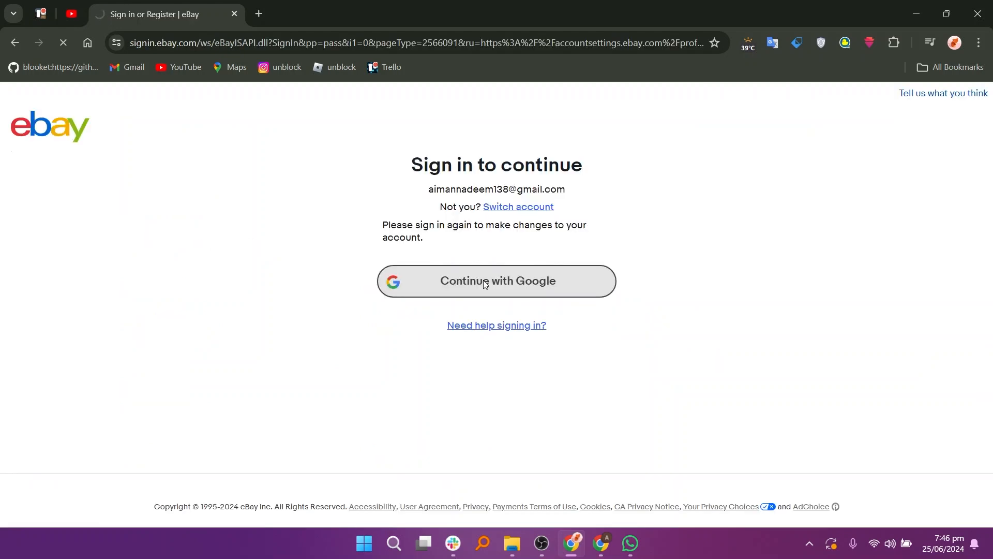
left_click(497, 281)
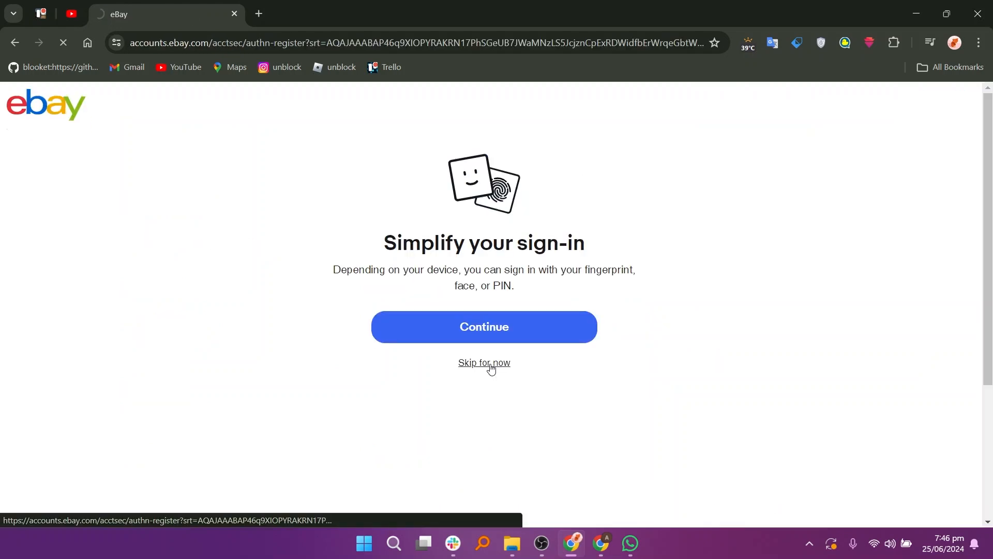
left_click(484, 363)
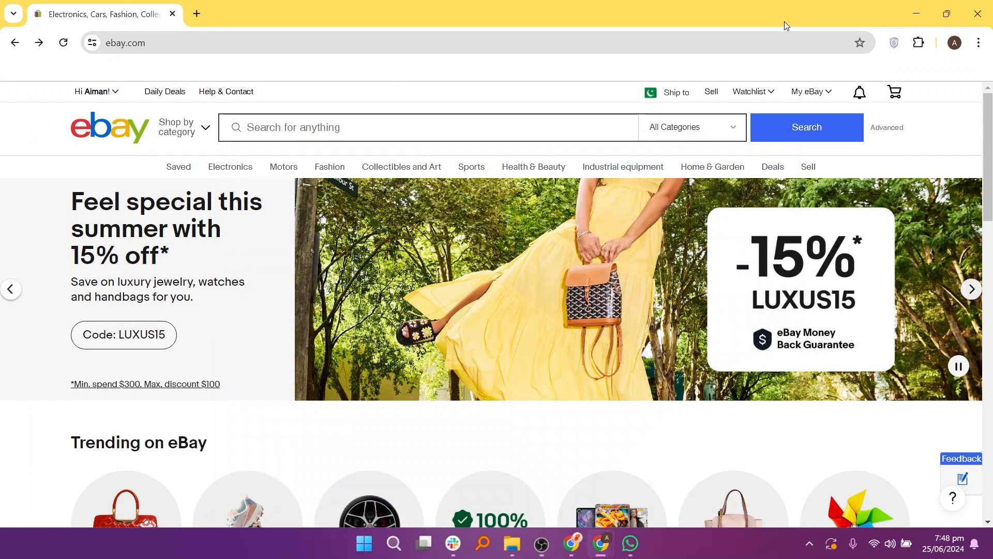
- Go to Account settings from the Hi menu and pass the contact info form
left_click(93, 92)
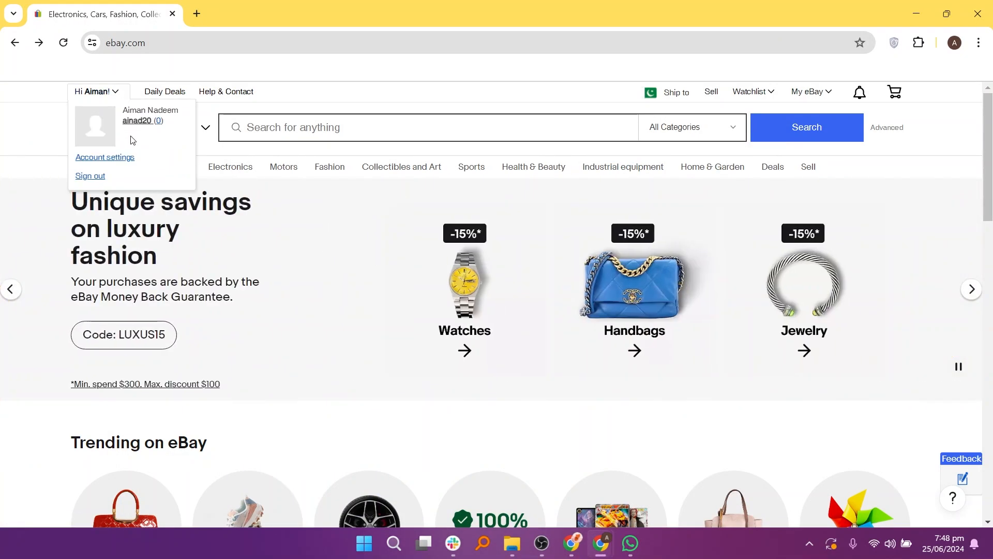
left_click(105, 156)
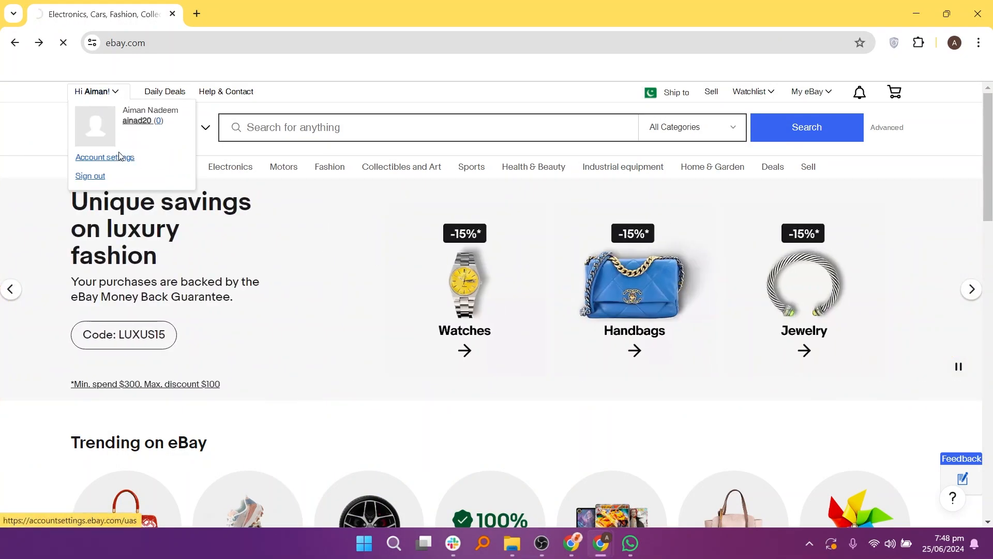
left_click(105, 156)
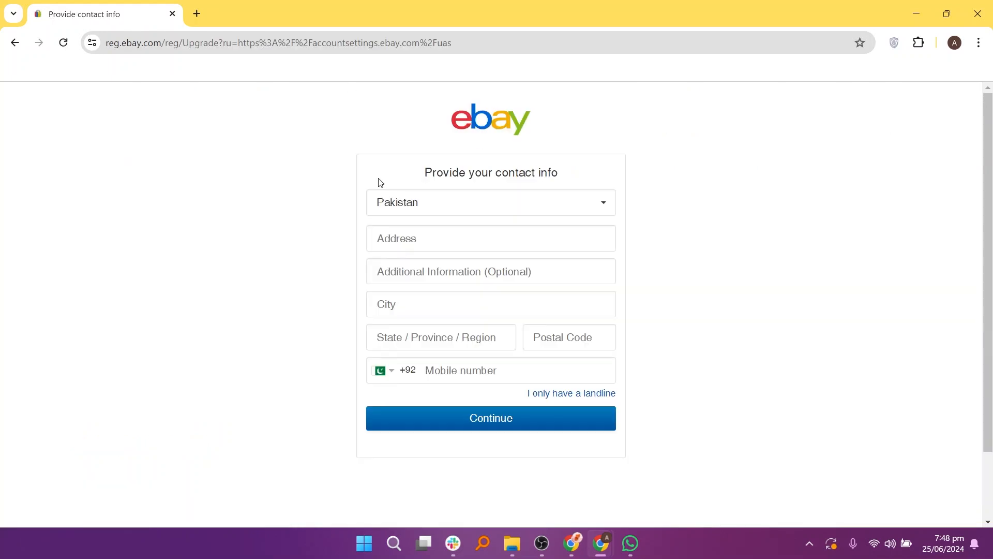
left_click(491, 202)
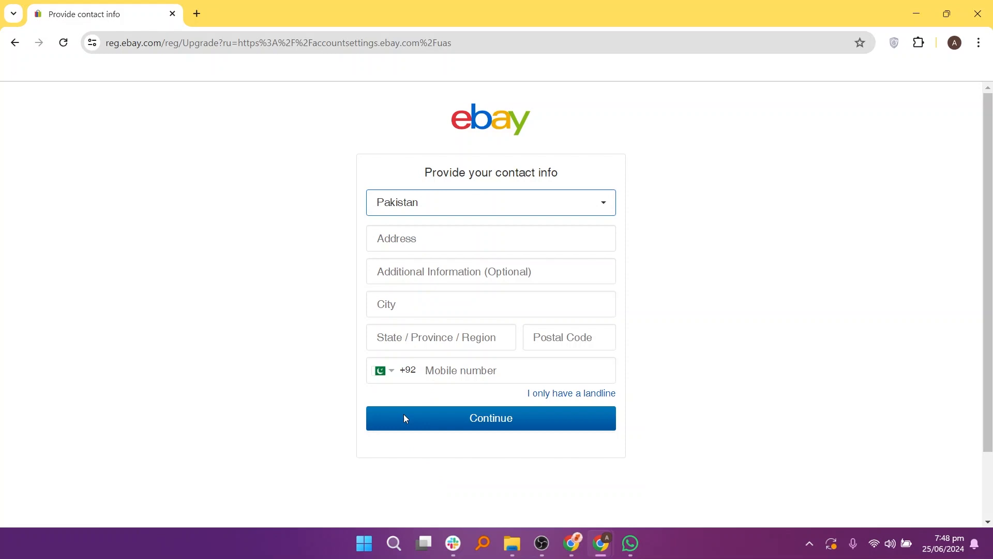
left_click(490, 418)
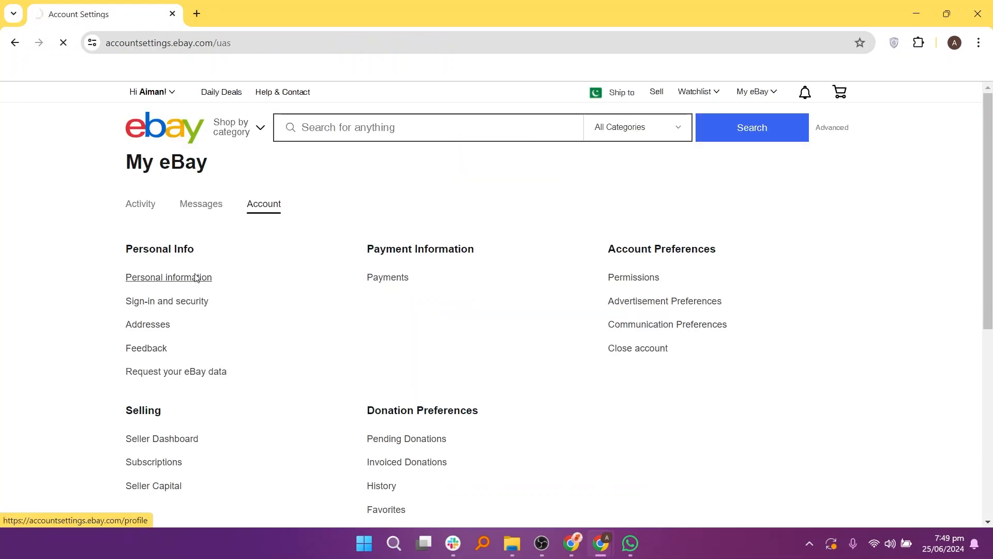
- Open Personal information, re-sign in with Google, and start the hCaptcha duck-image check
left_click(168, 278)
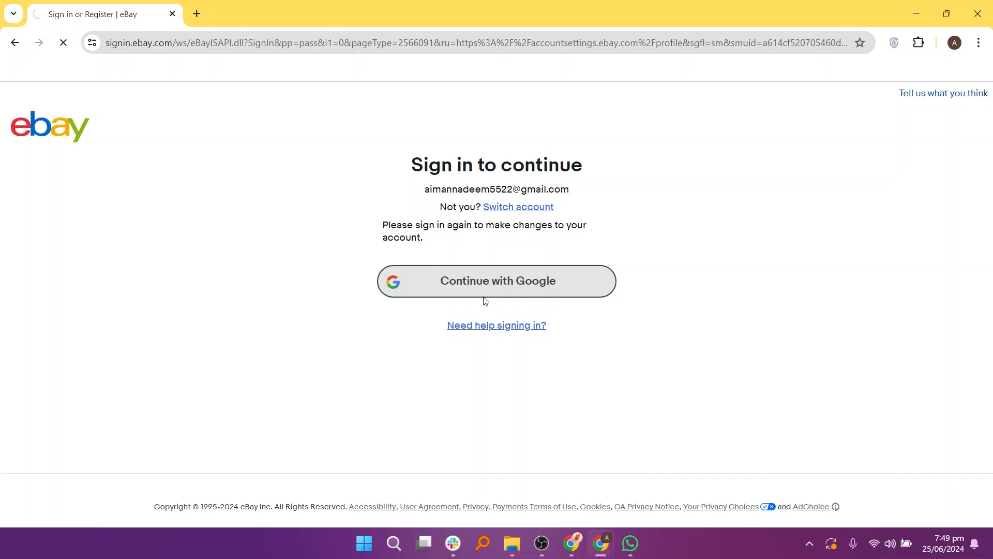
left_click(497, 280)
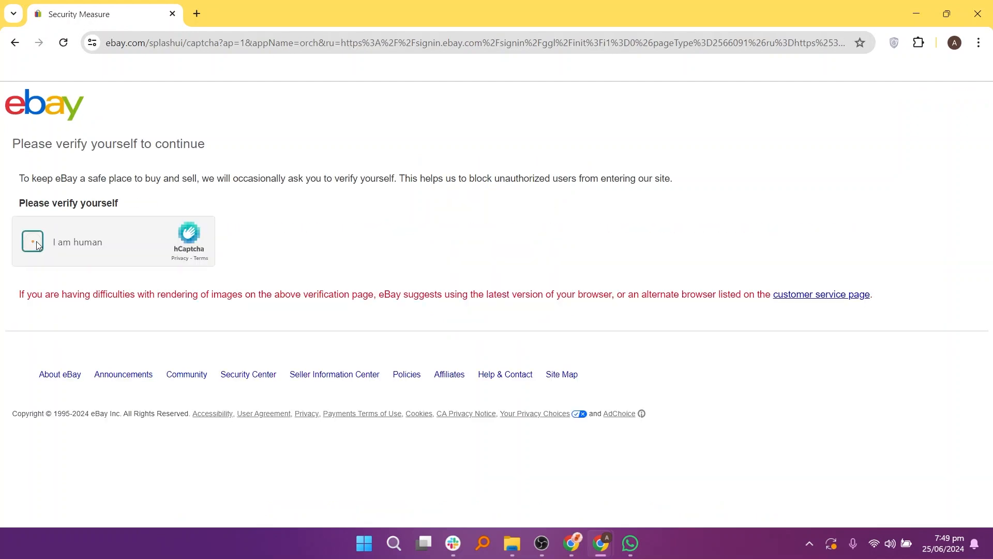
left_click(32, 241)
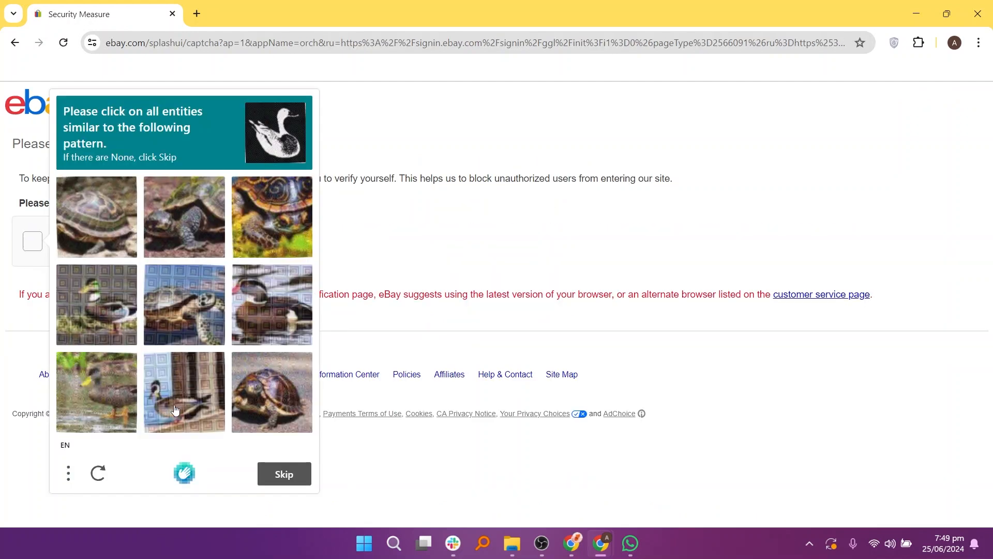
left_click(271, 304)
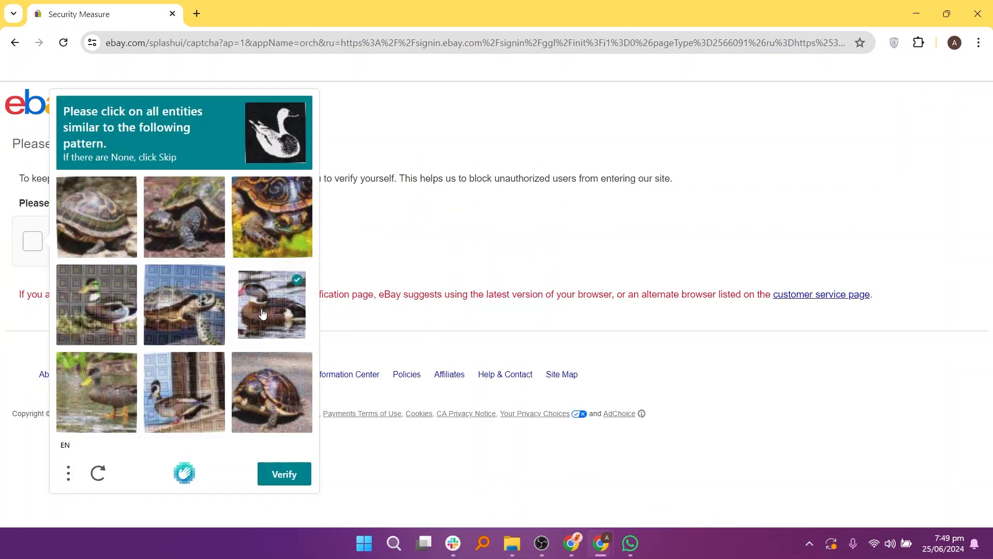
mouse_move(101, 294)
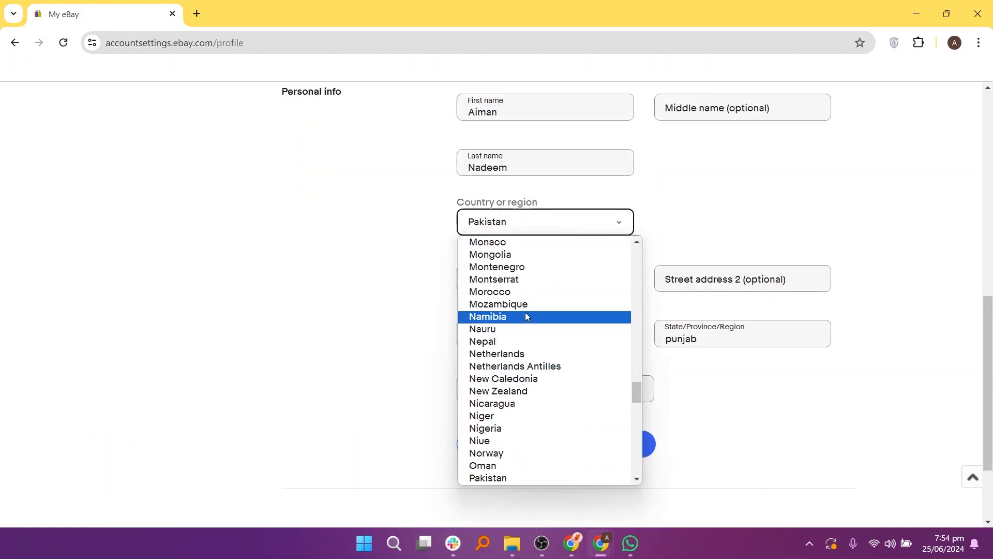
- Change the country or region from Pakistan to Mozambique
left_click(498, 304)
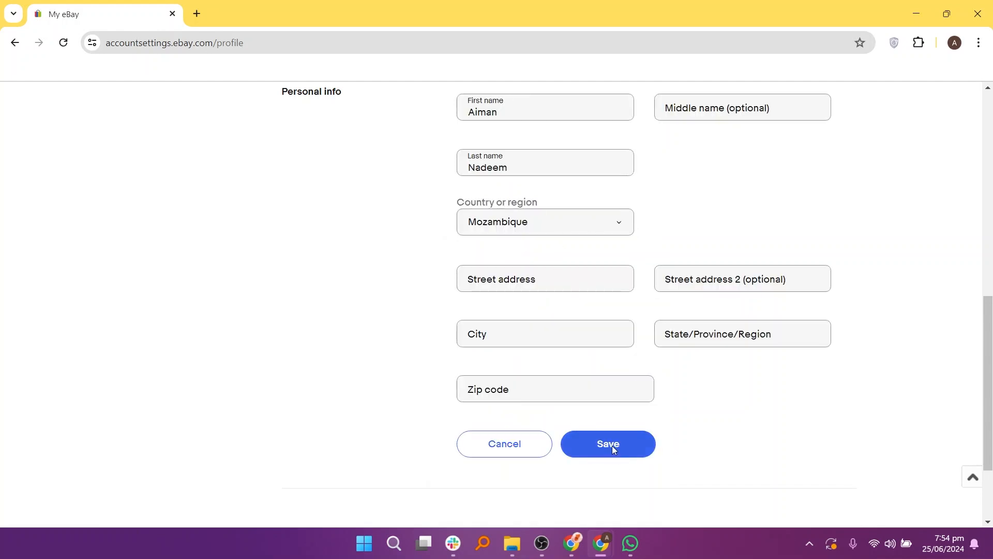
mouse_move(719, 439)
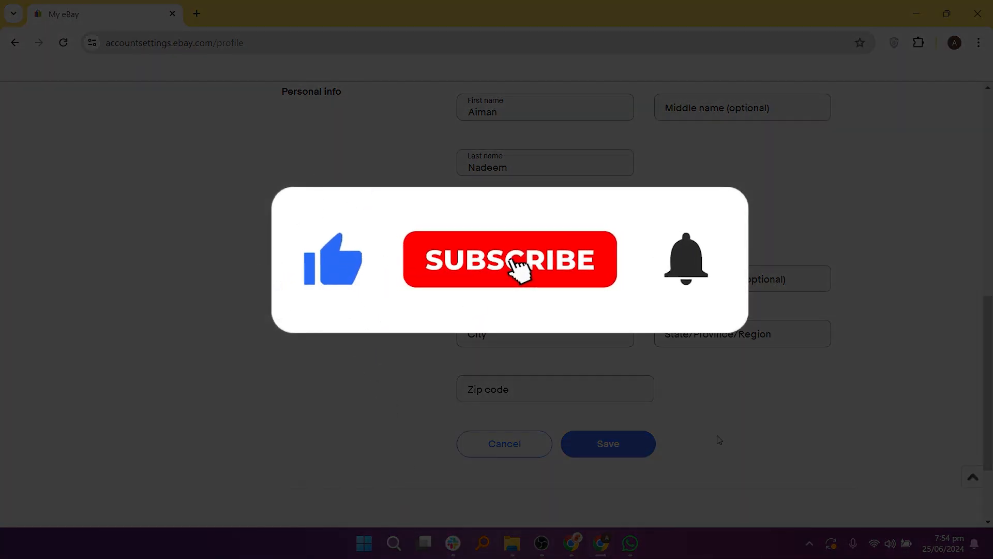
left_click(510, 260)
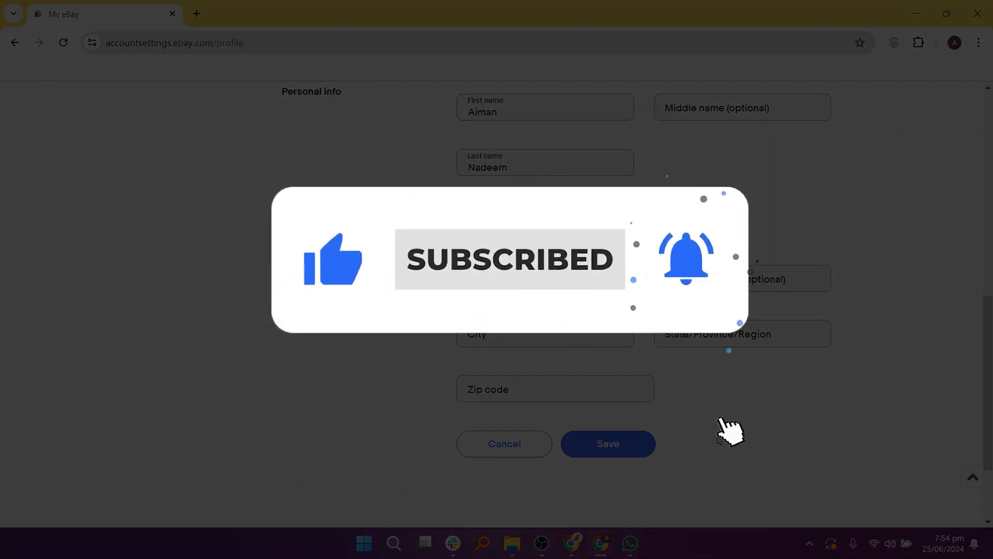